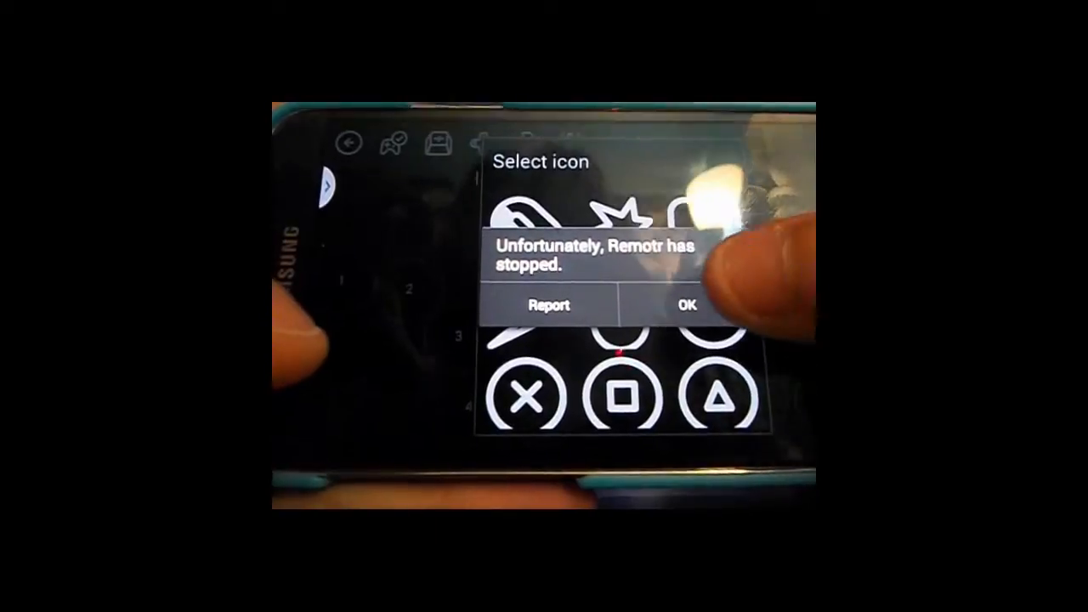
Step: Dismiss the 'Remotr has stopped' message and reconnect to the SHADOWSFADE-PC discovered server
left_click(685, 306)
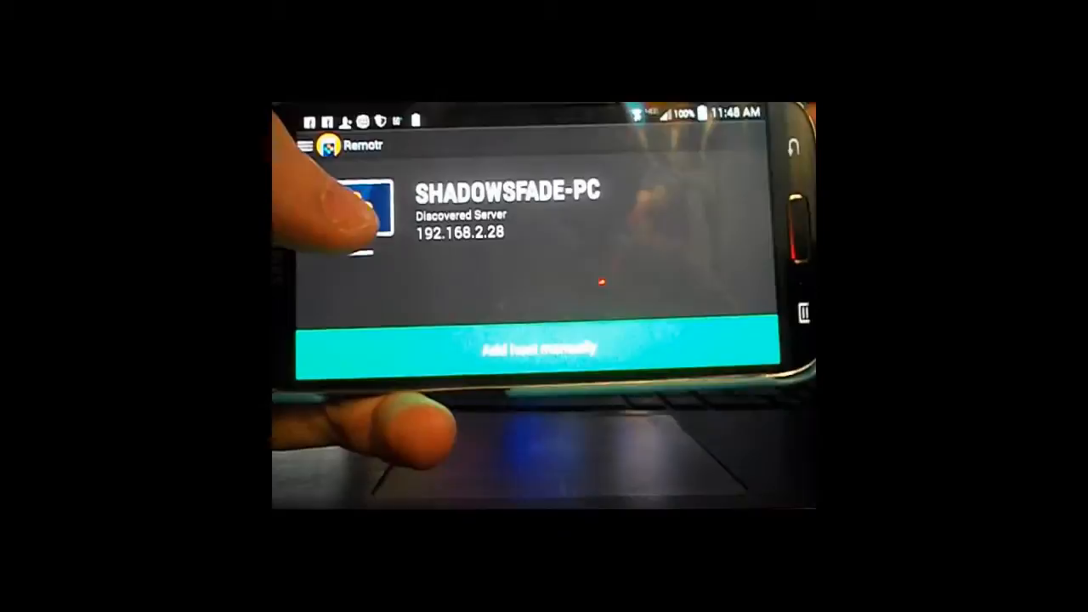
left_click(467, 204)
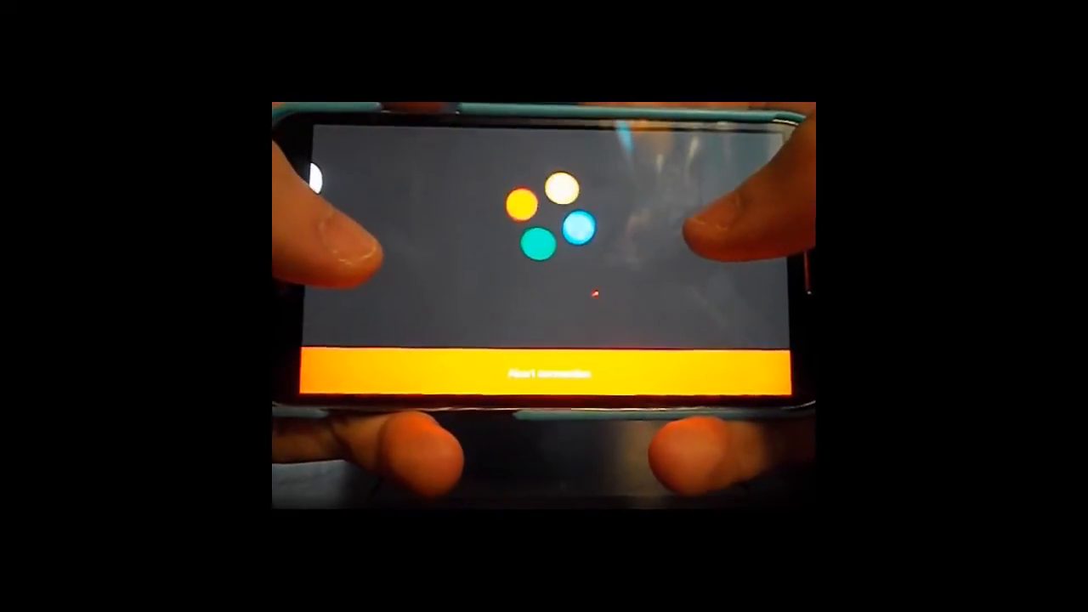